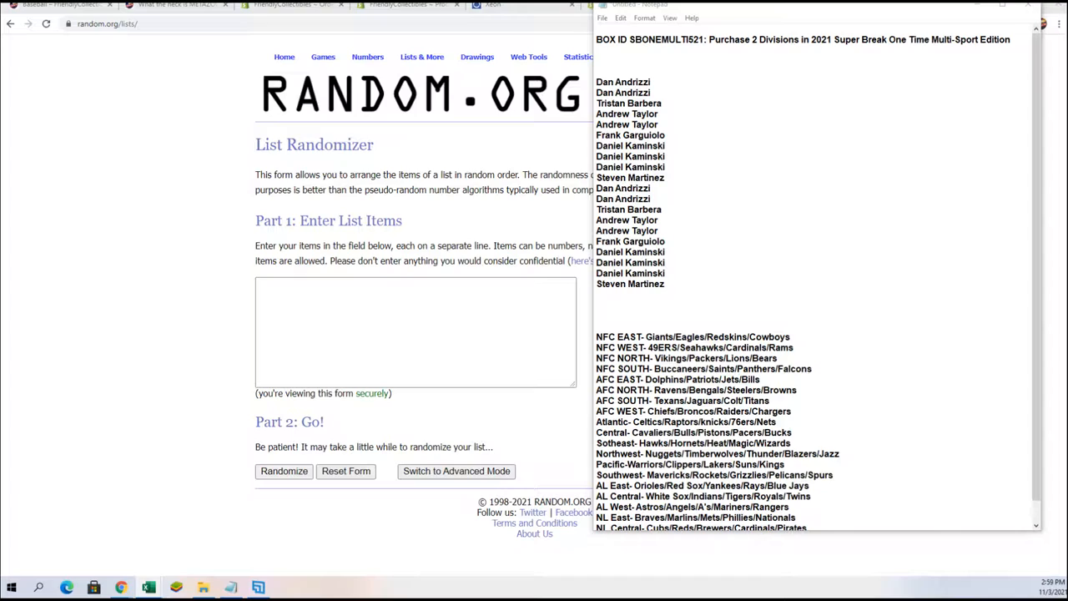
mouse_move(771, 330)
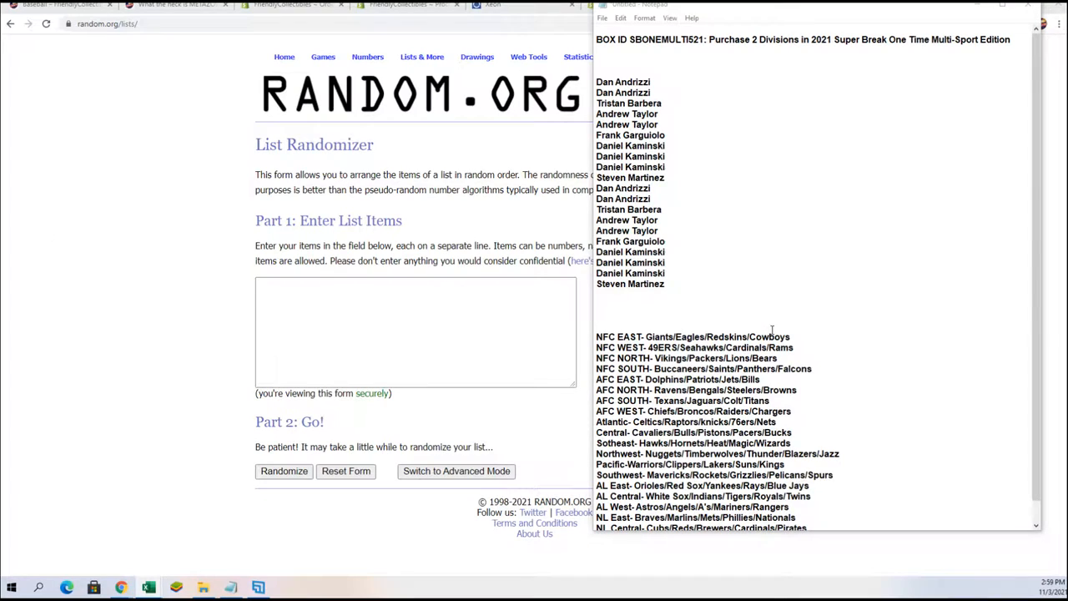
Step: Select the whole block of owner names in the Notepad notes for copying
left_click_drag(601, 80, 665, 284)
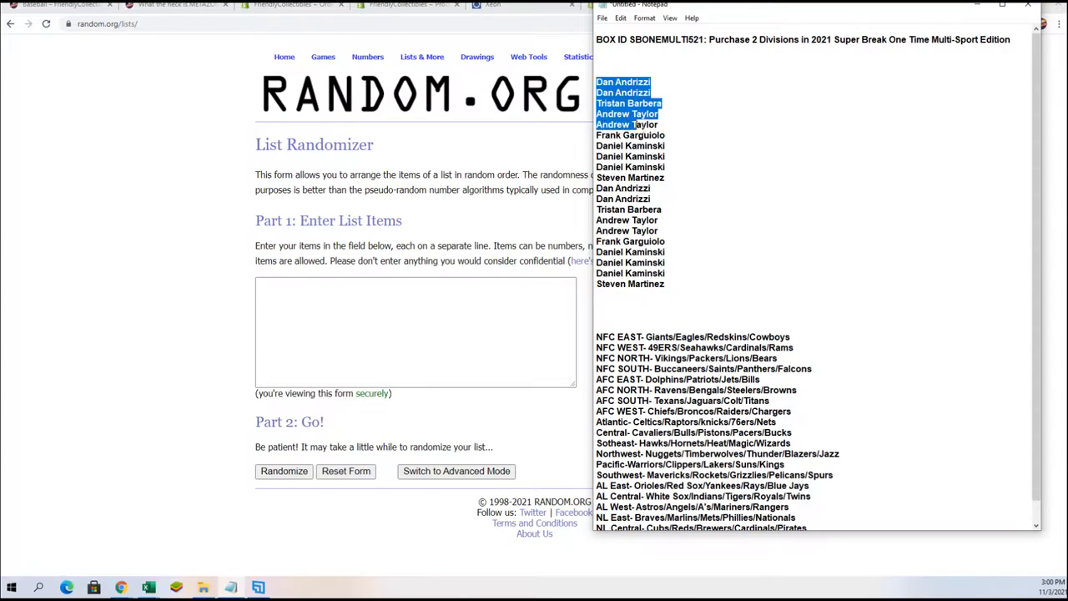
left_click_drag(634, 123, 664, 284)
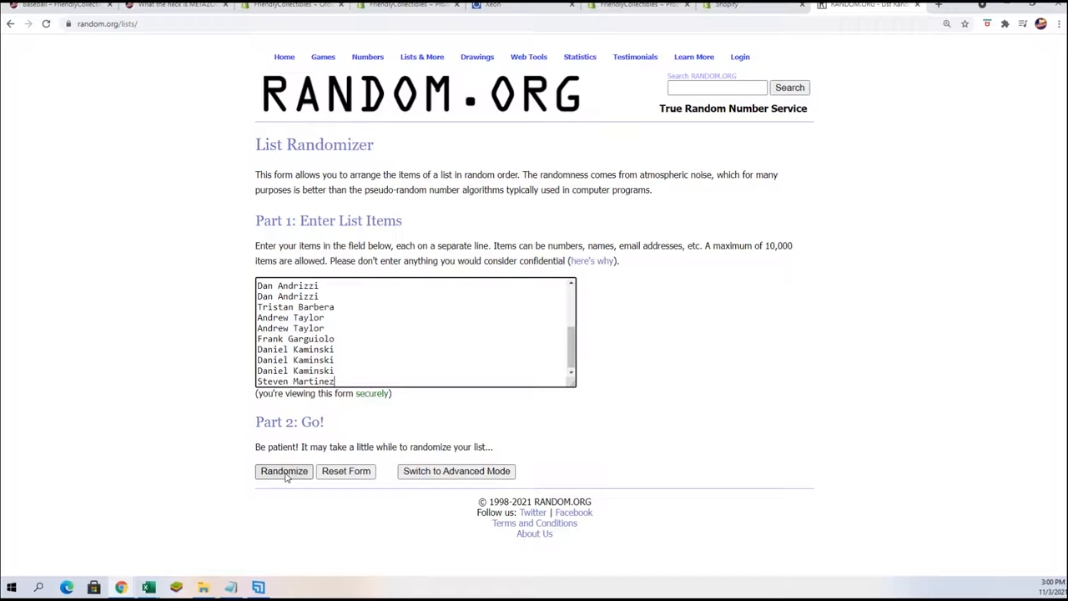
Step: Randomize the 20 owner names and reshuffle until the list has been randomized 7 times
left_click(284, 471)
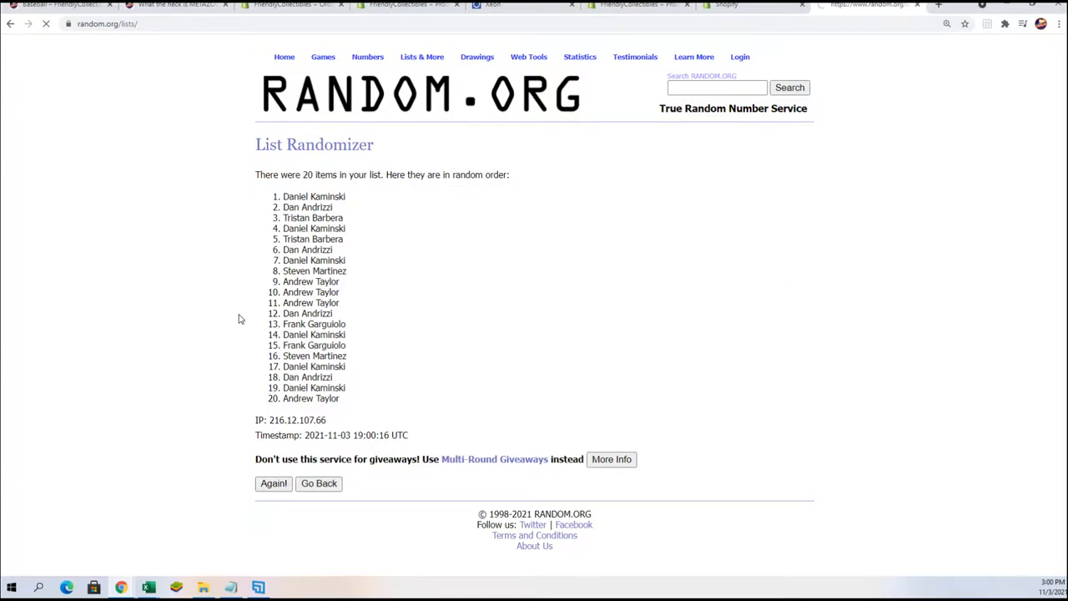
left_click(274, 484)
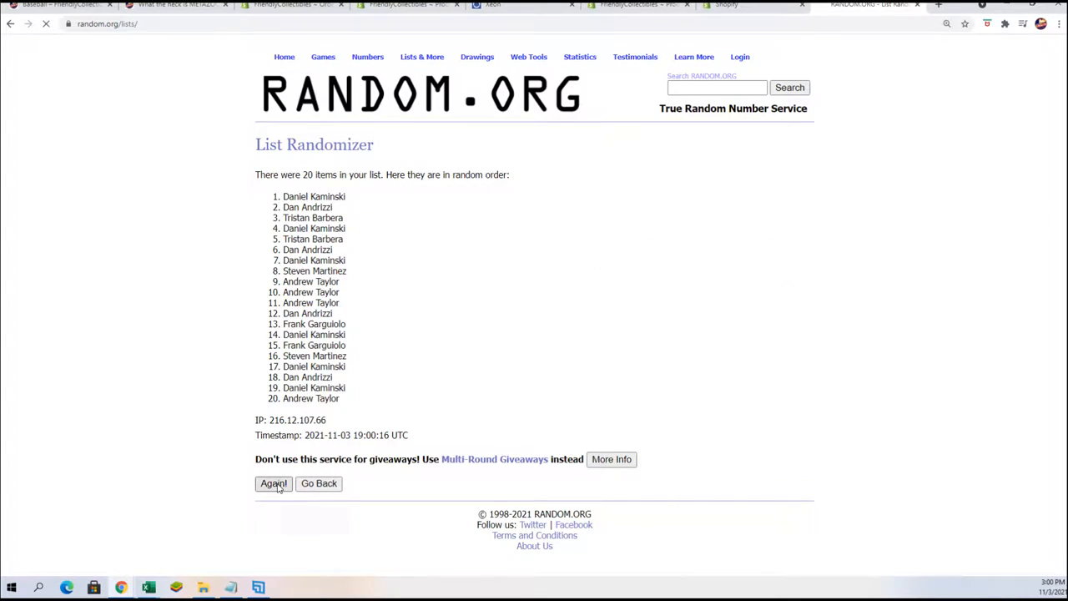
left_click(274, 484)
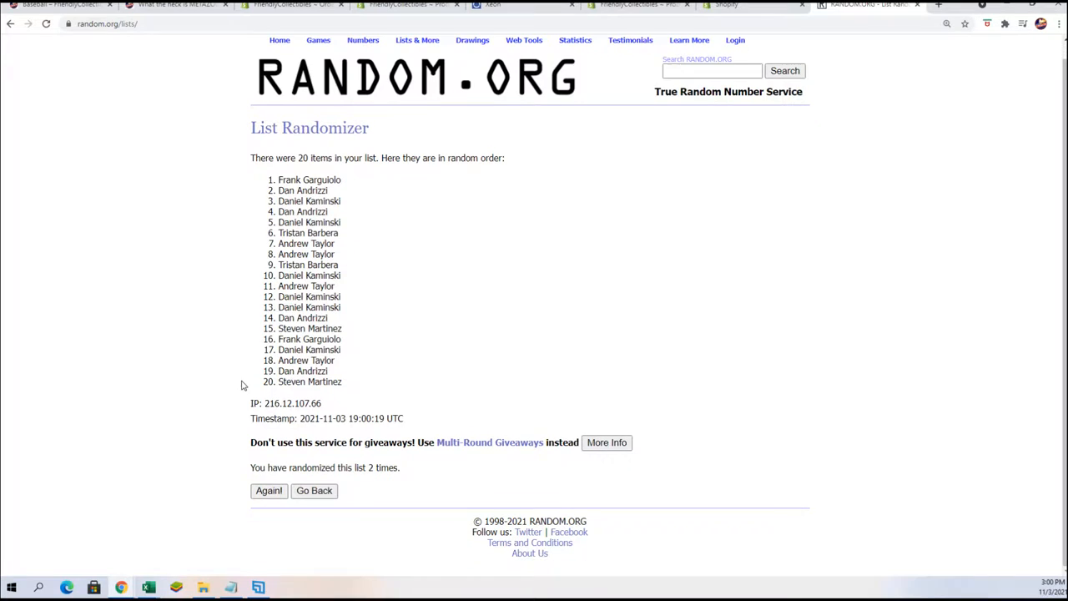
left_click(269, 491)
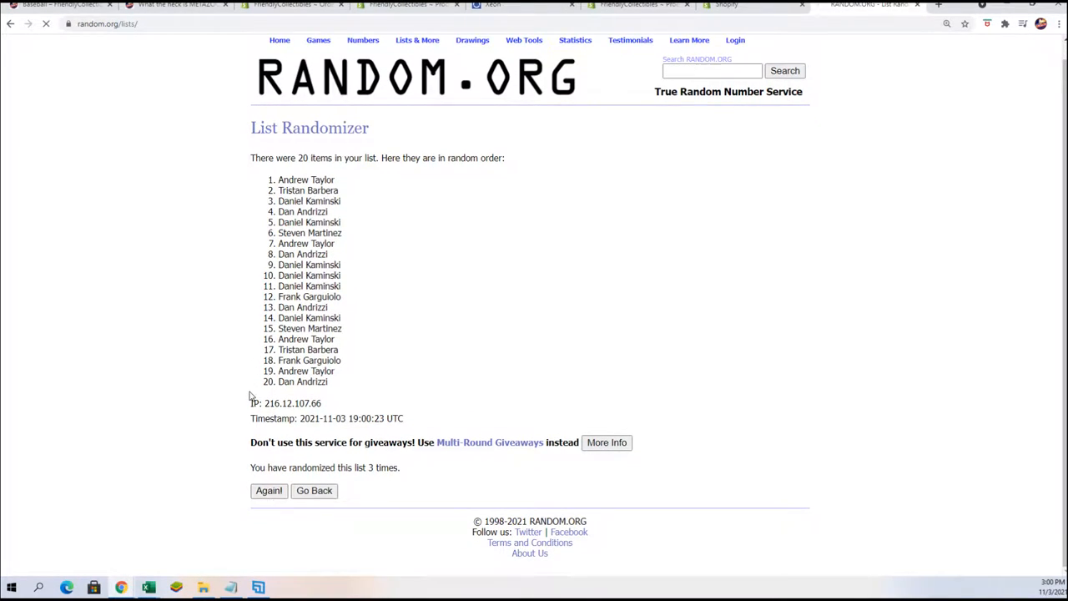
left_click(269, 491)
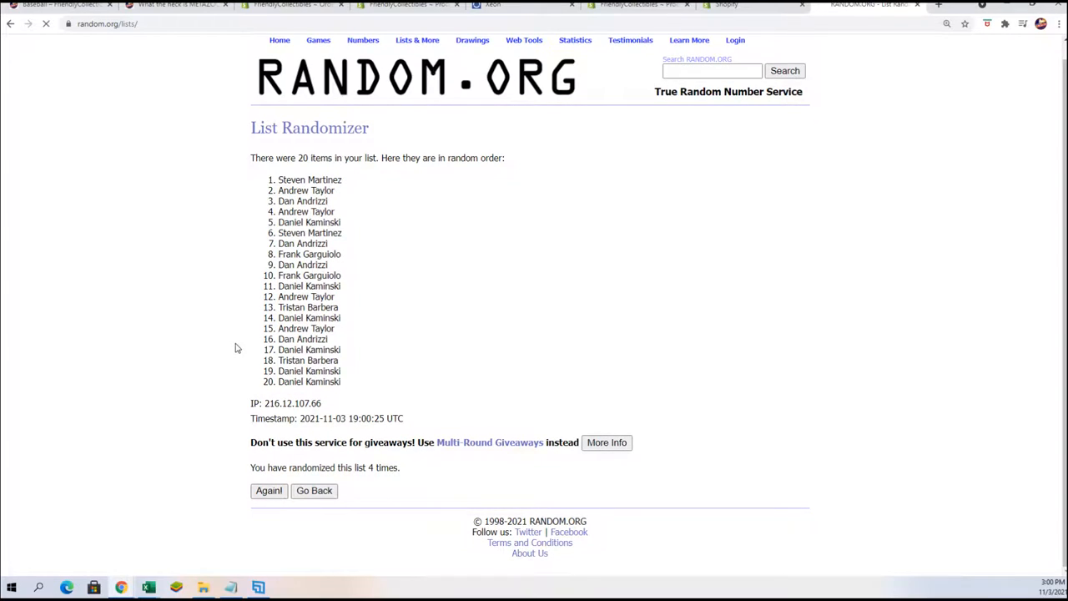
left_click(269, 491)
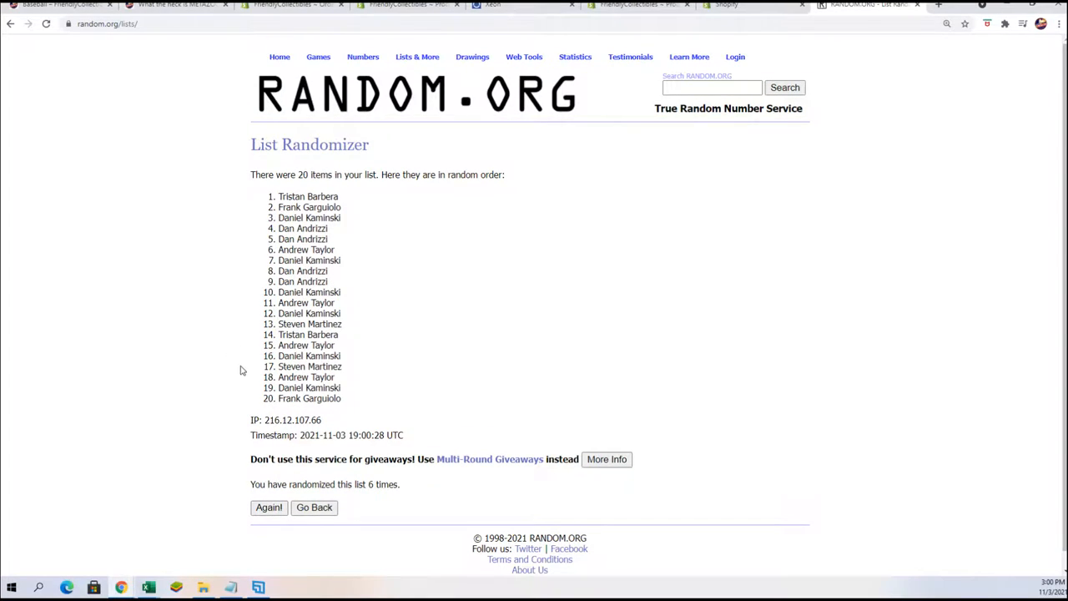
left_click(269, 507)
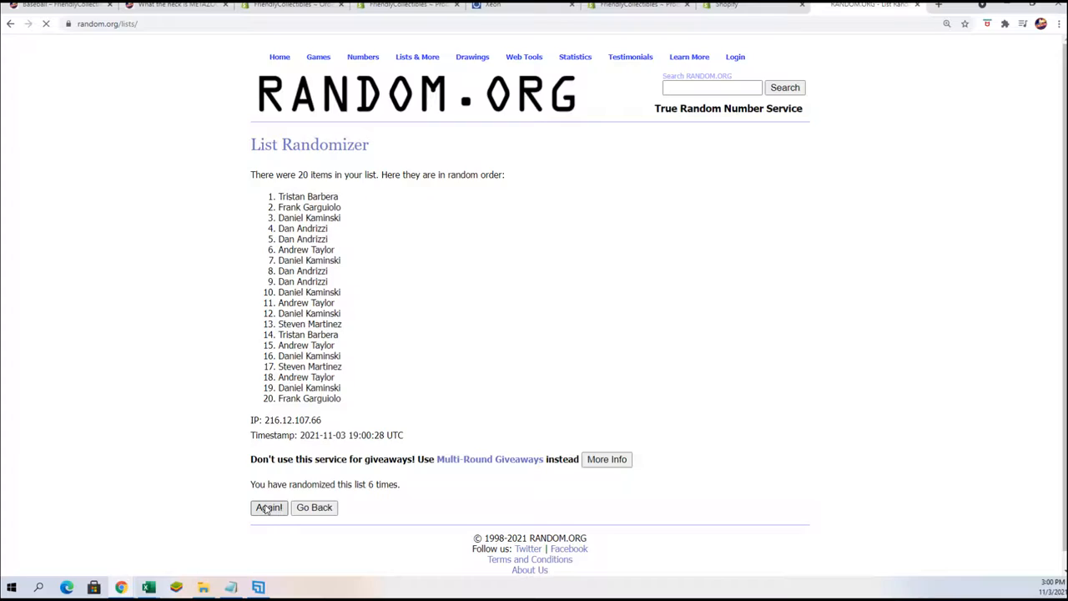
left_click(269, 507)
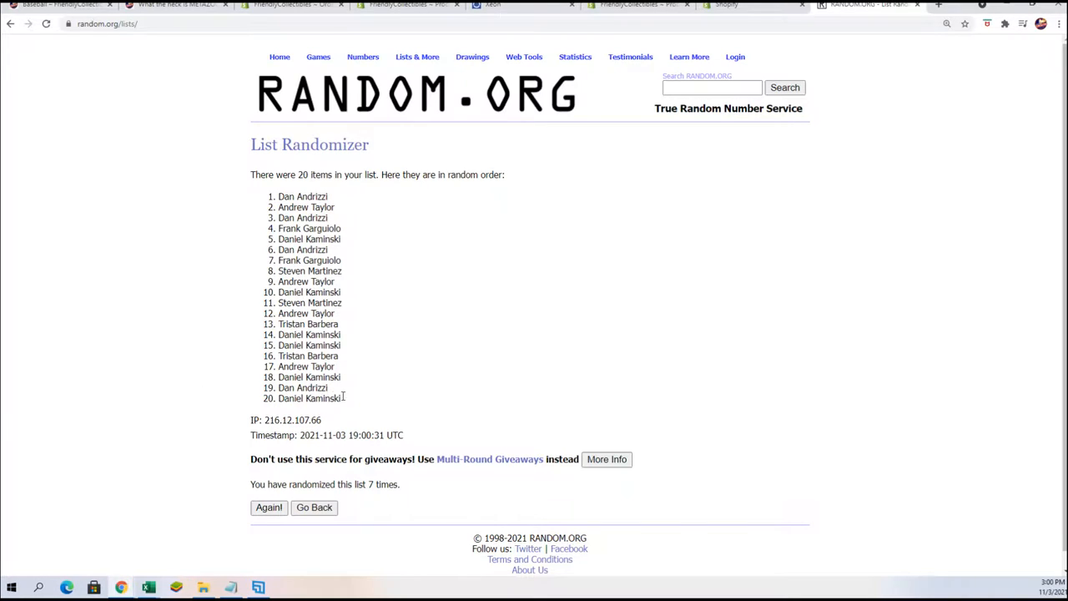
Step: Copy the shuffled names and paste them as plain text into cell A2 under OWNERS
left_click_drag(277, 197, 342, 397)
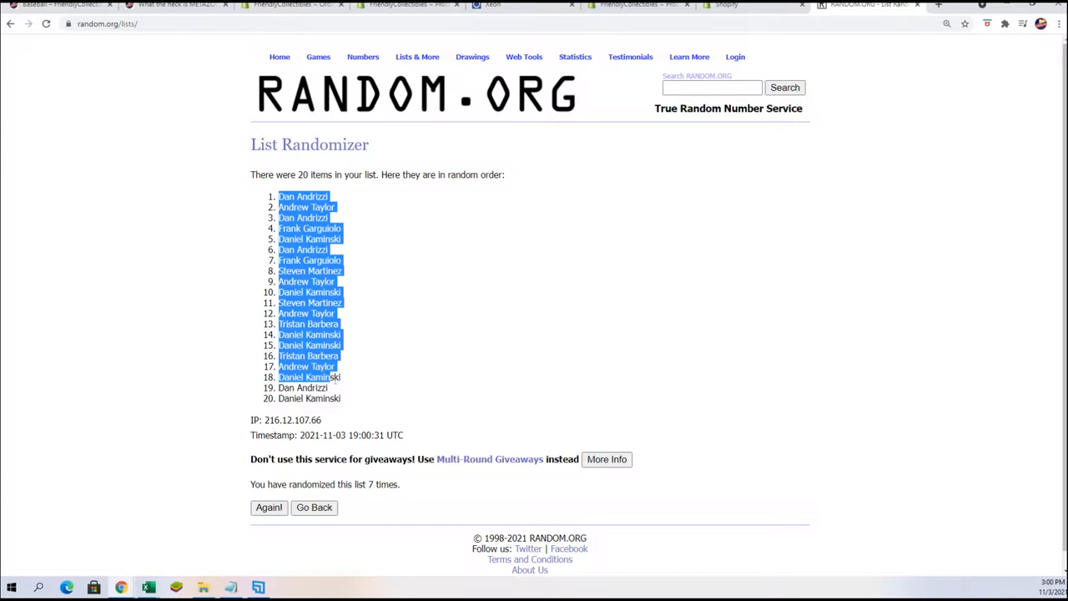
right_click(309, 344)
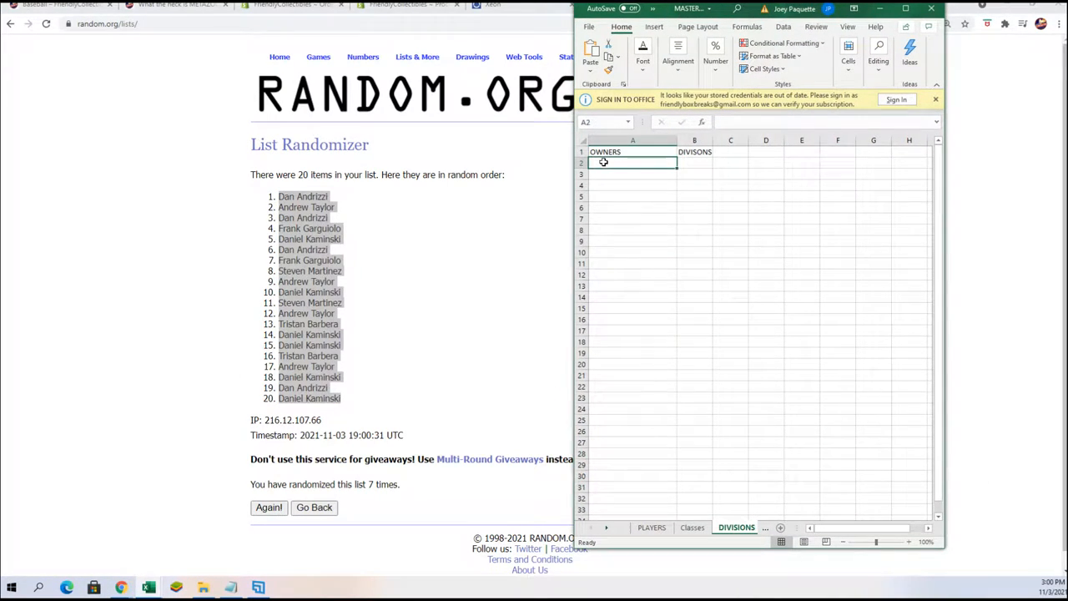
right_click(633, 162)
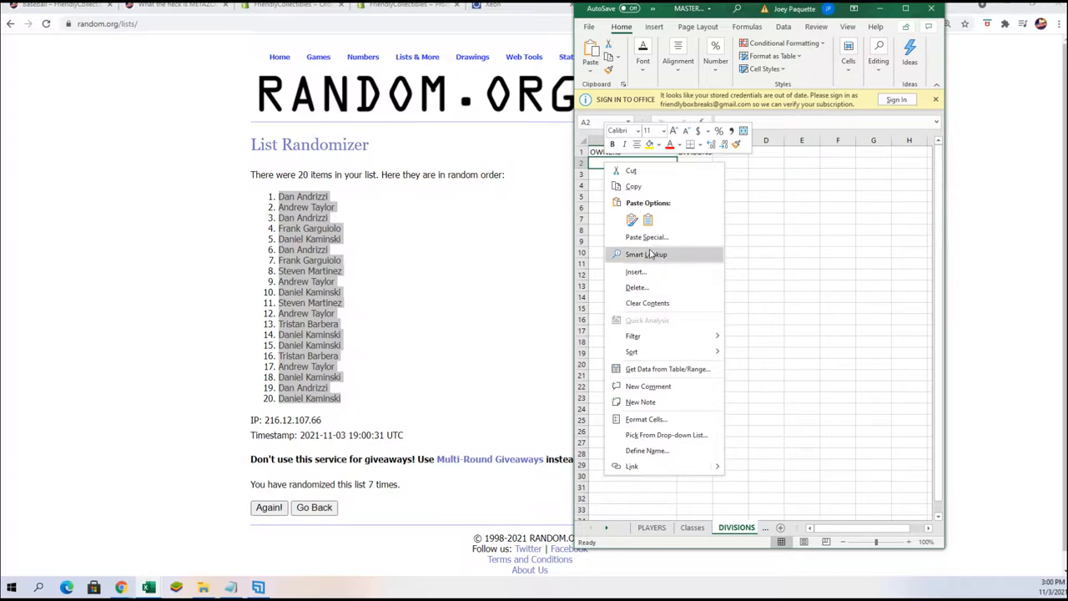
left_click(644, 237)
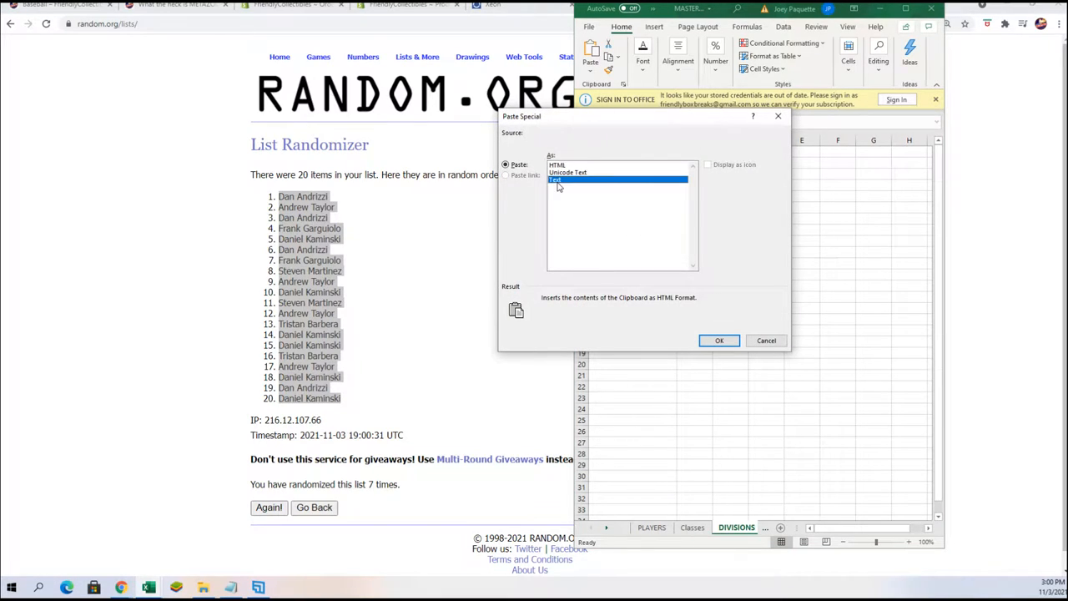
left_click(719, 340)
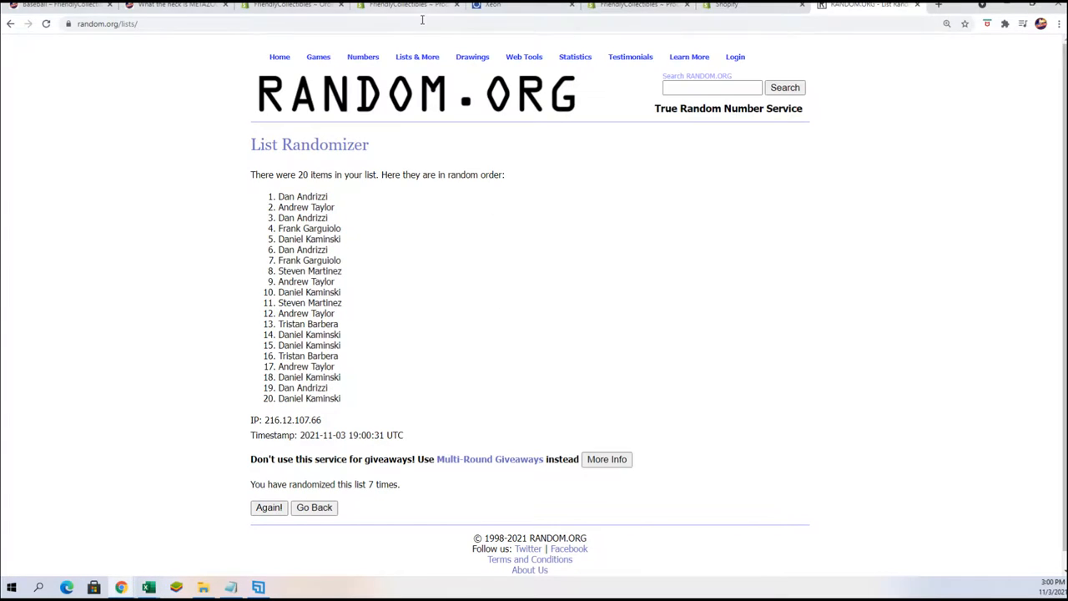
Step: Return to the empty randomizer form and bring up the Notepad division list
left_click(314, 508)
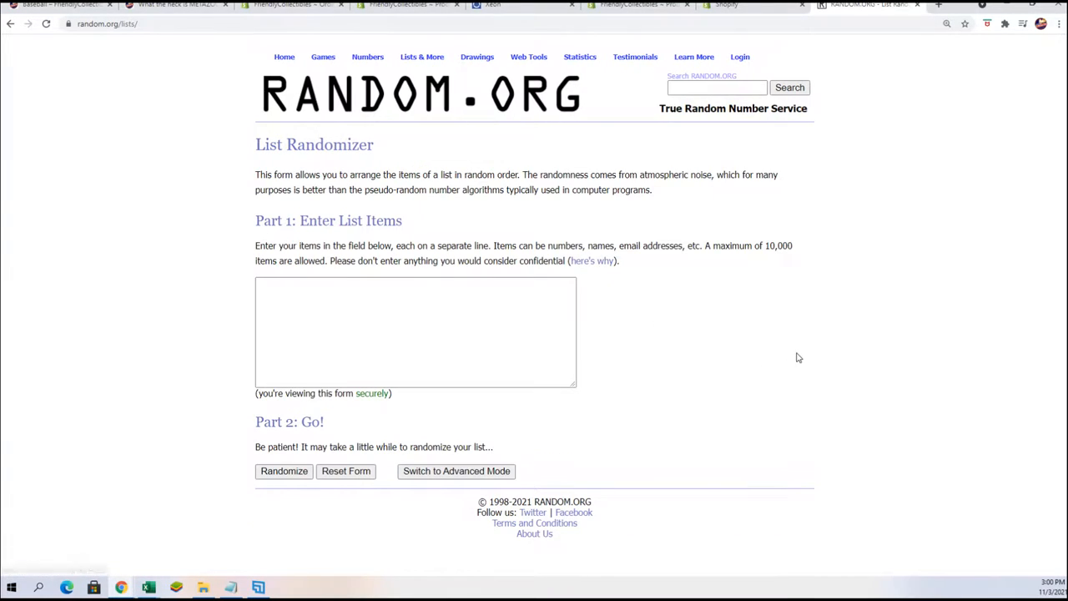
mouse_move(225, 586)
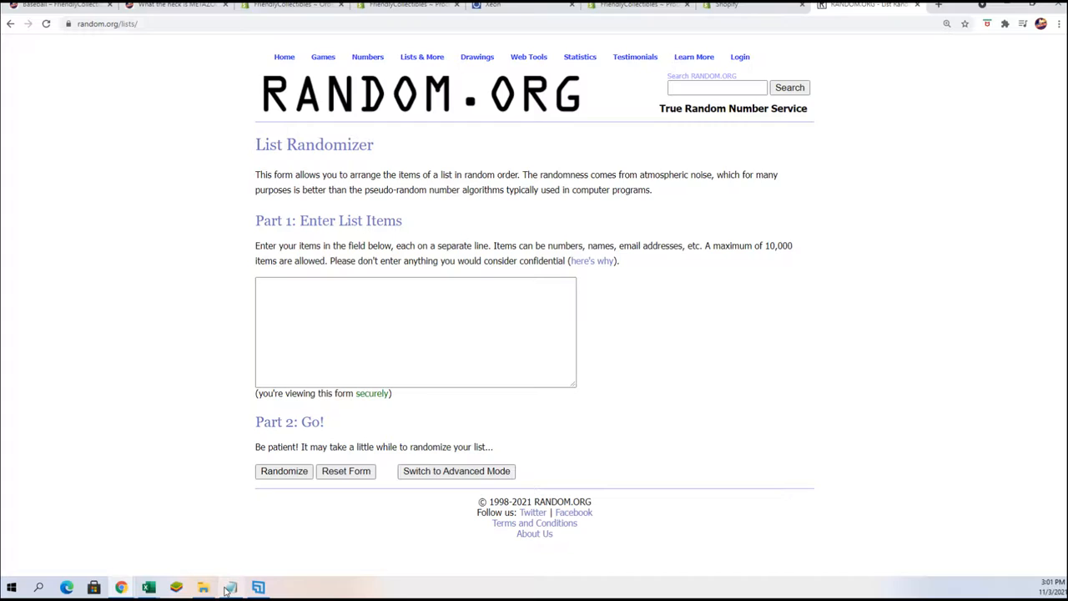
left_click(227, 584)
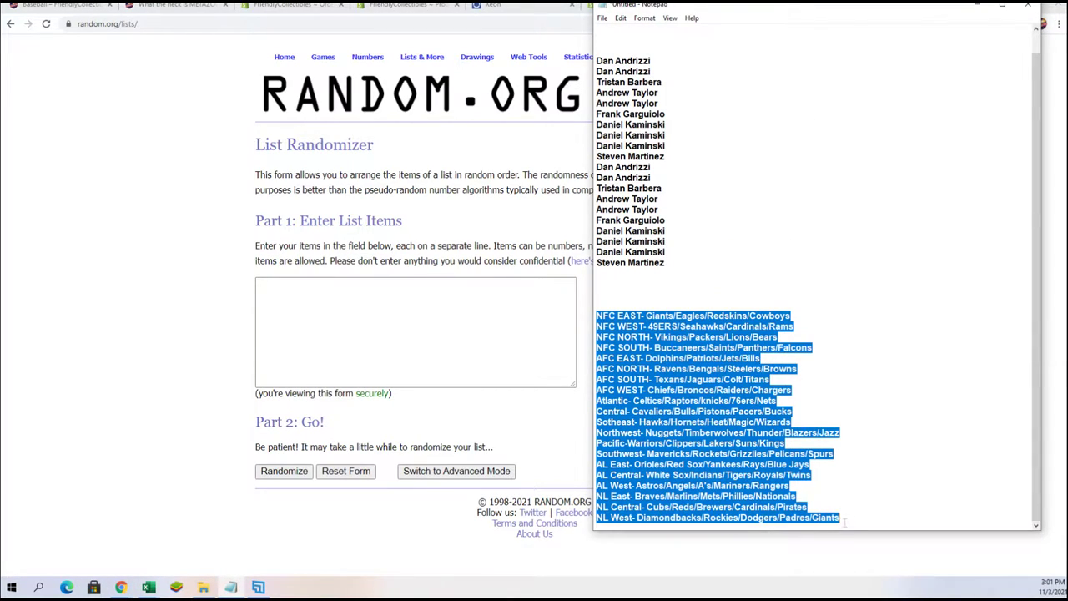
mouse_move(369, 282)
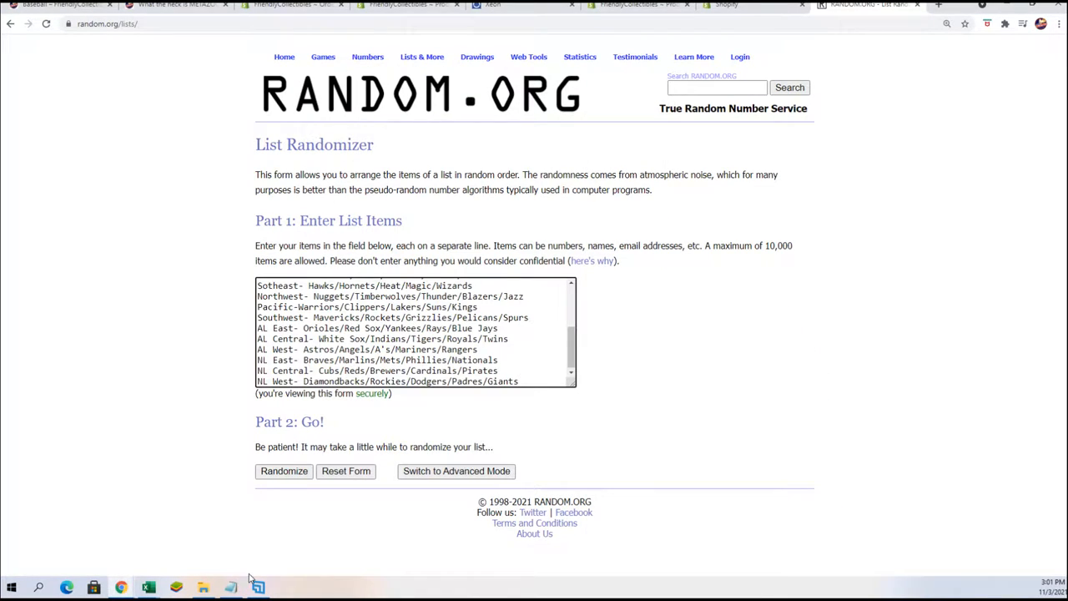
Step: Randomize the twenty sports divisions and reshuffle until the seventh random order
left_click(284, 471)
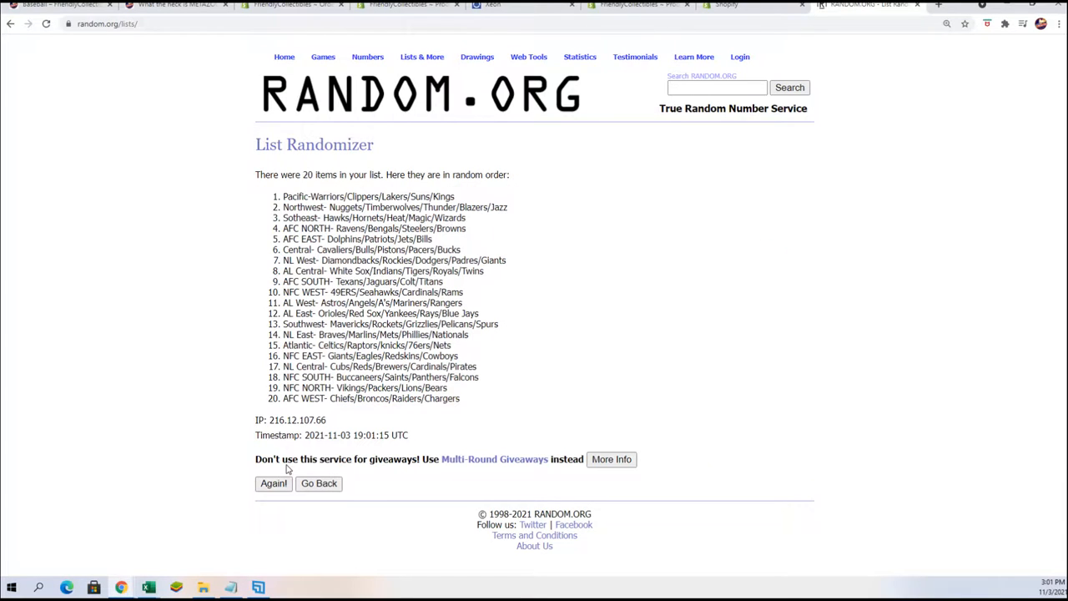
left_click(274, 484)
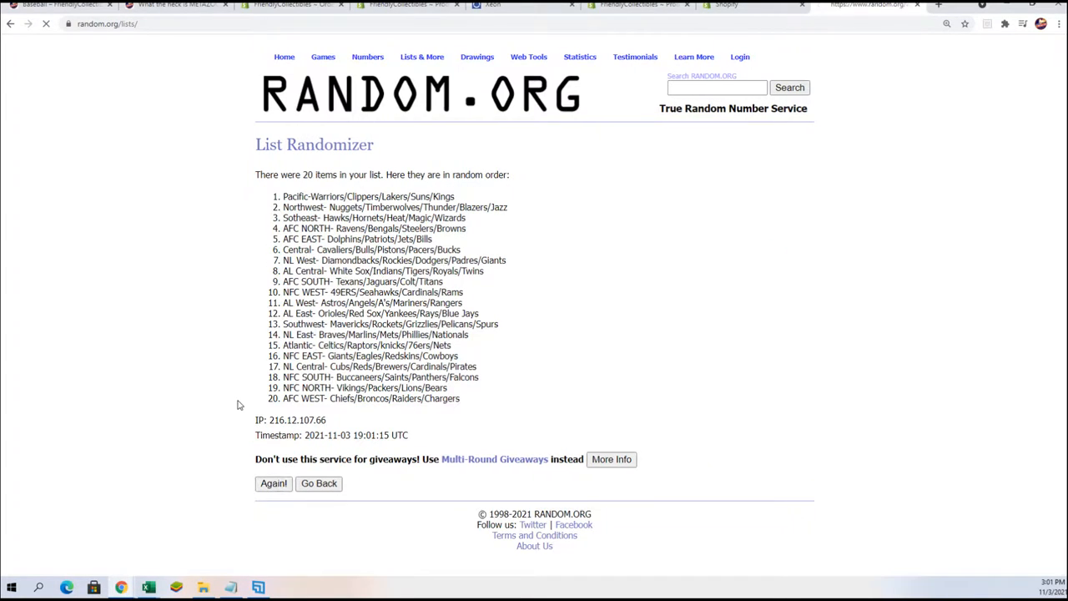
left_click(272, 484)
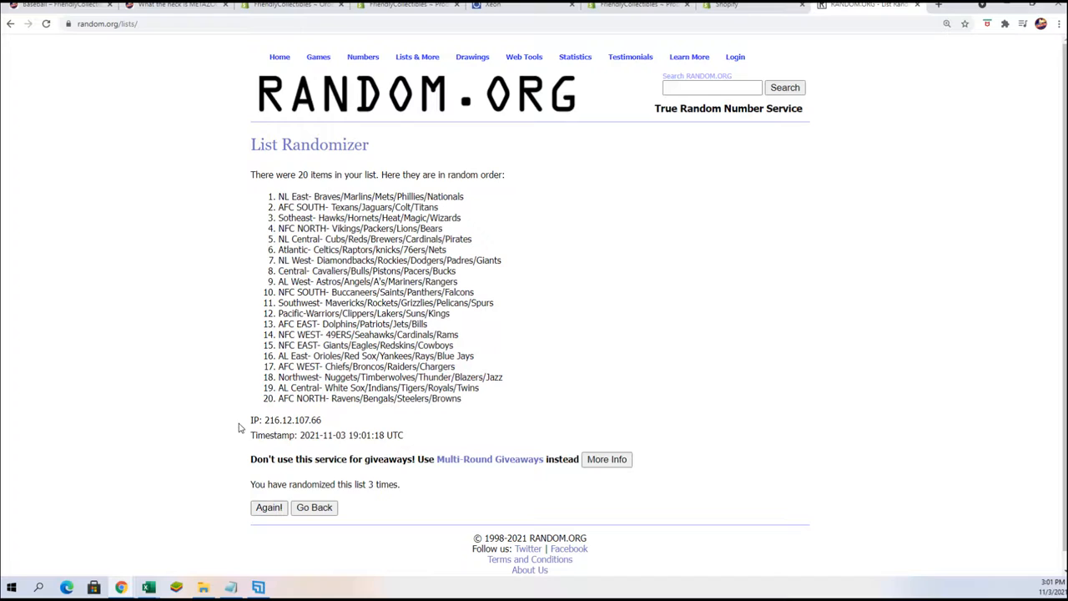
left_click(269, 508)
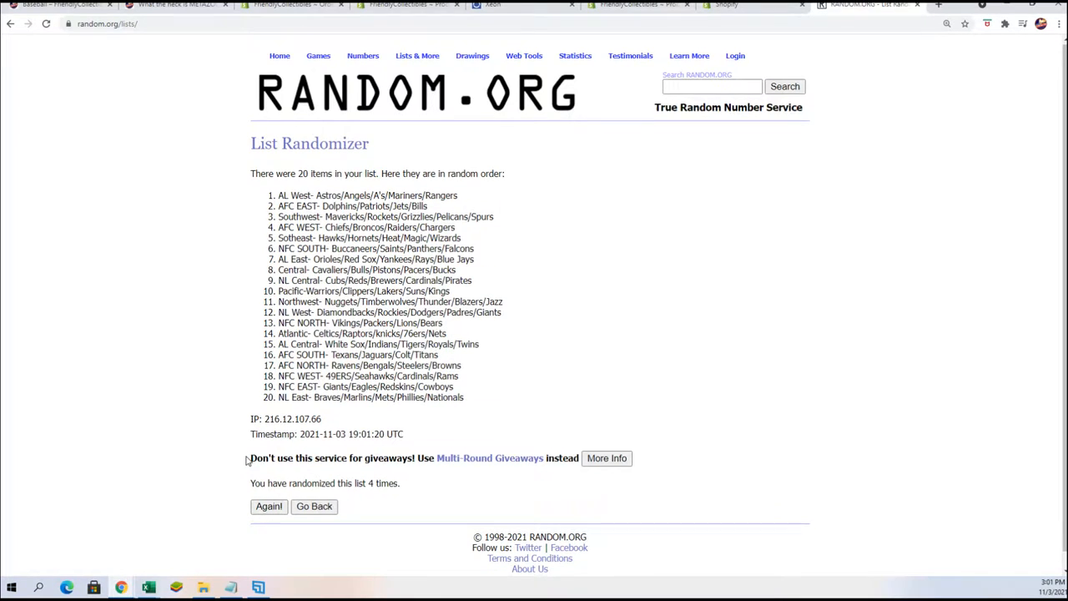
left_click(267, 505)
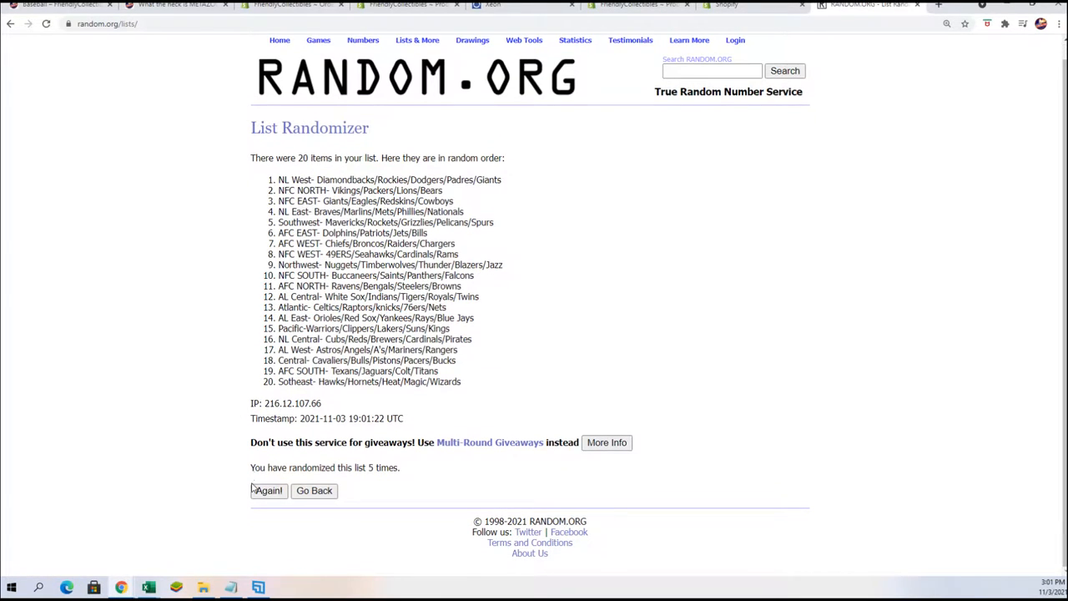
left_click(267, 491)
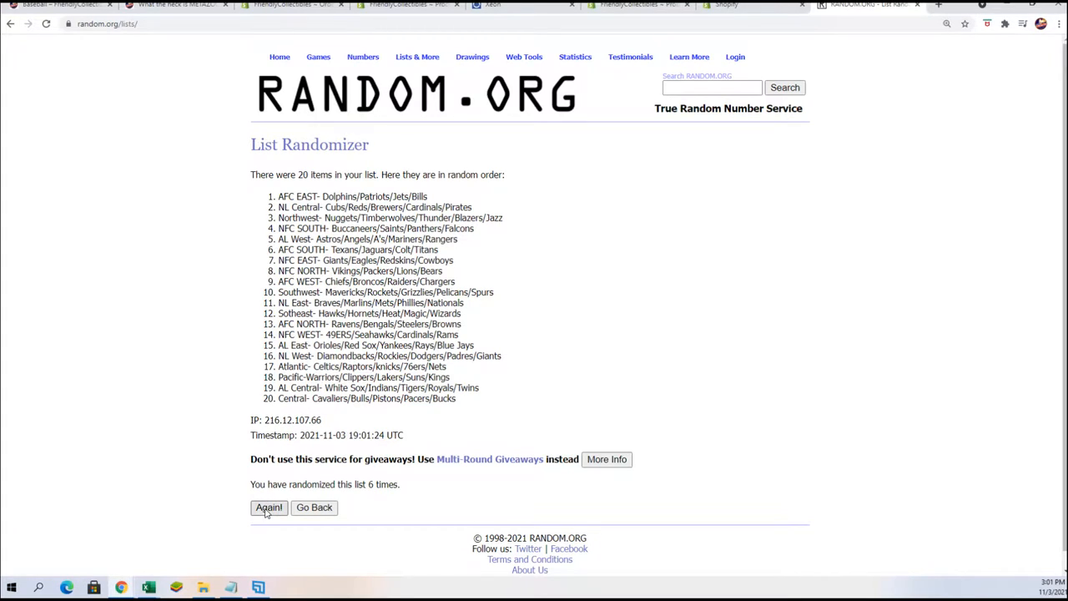
left_click(267, 508)
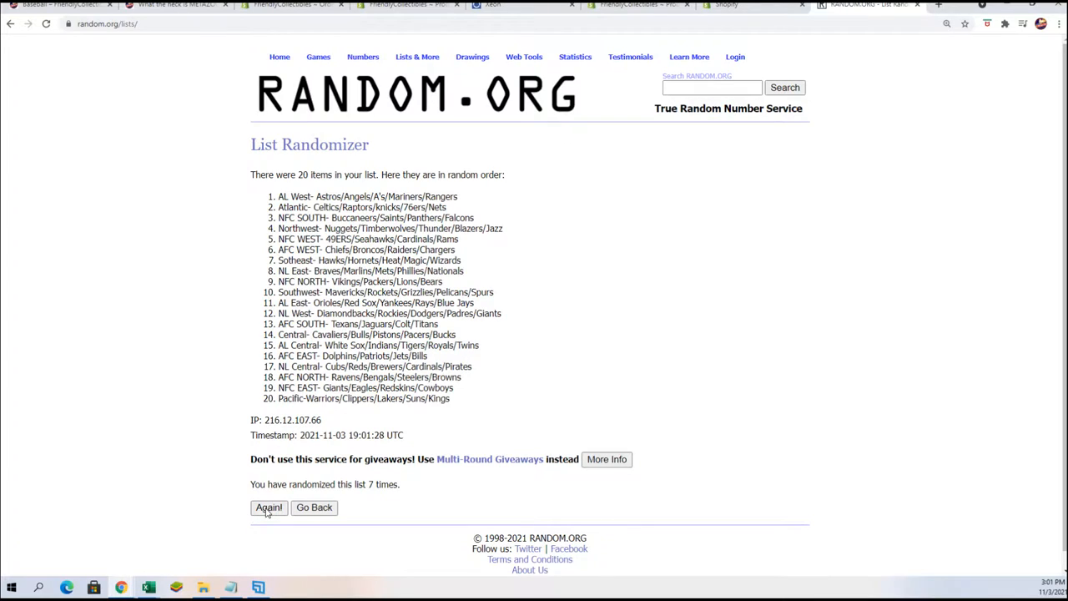
mouse_move(257, 539)
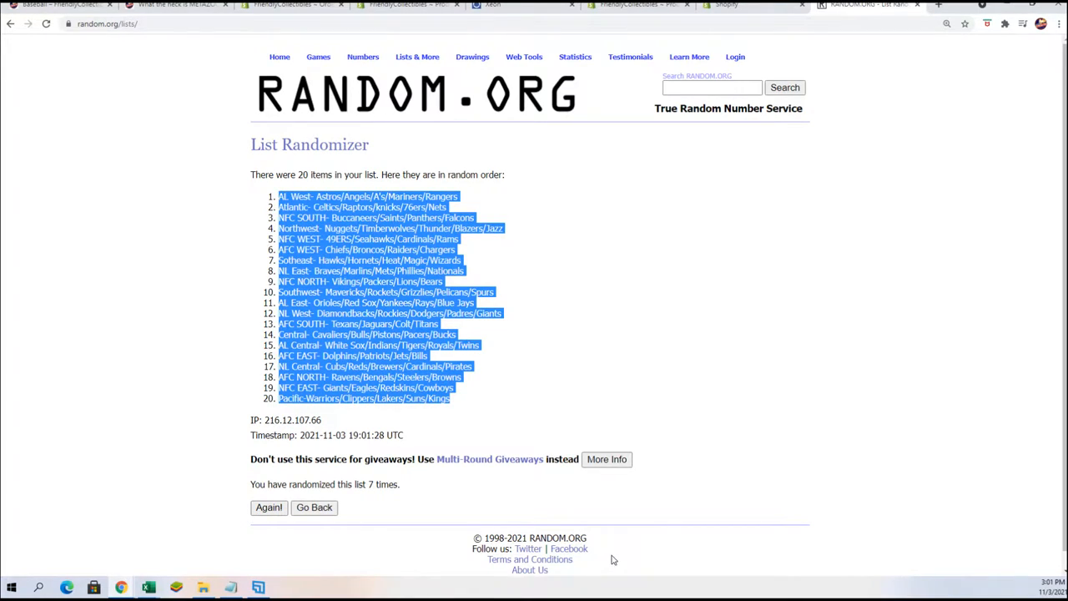
mouse_move(371, 598)
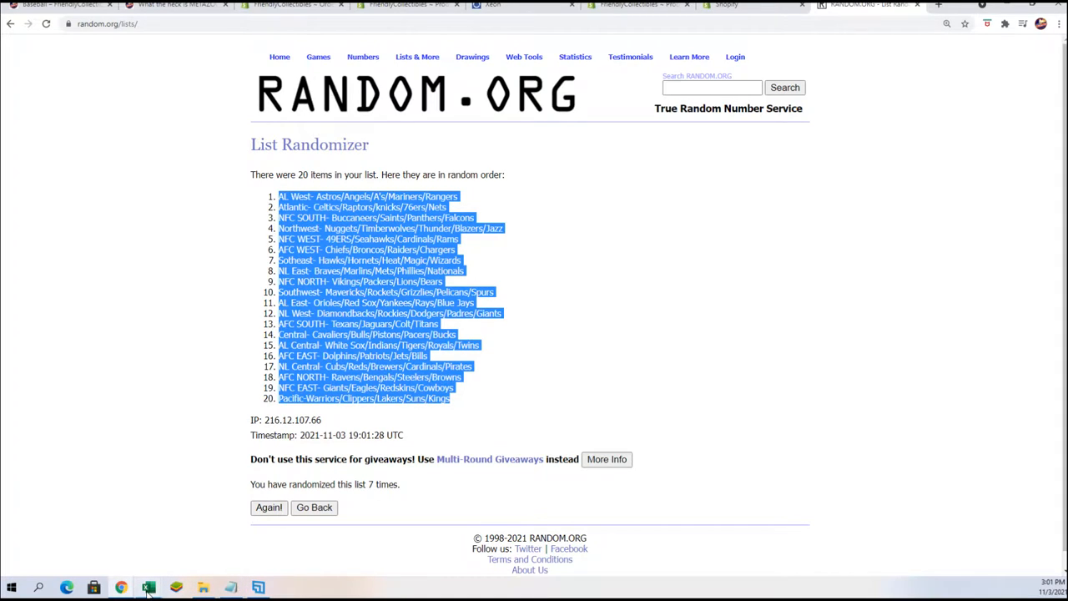
Step: Paste the randomized divisions as plain text into cell B2 under DIVISIONS
left_click(148, 584)
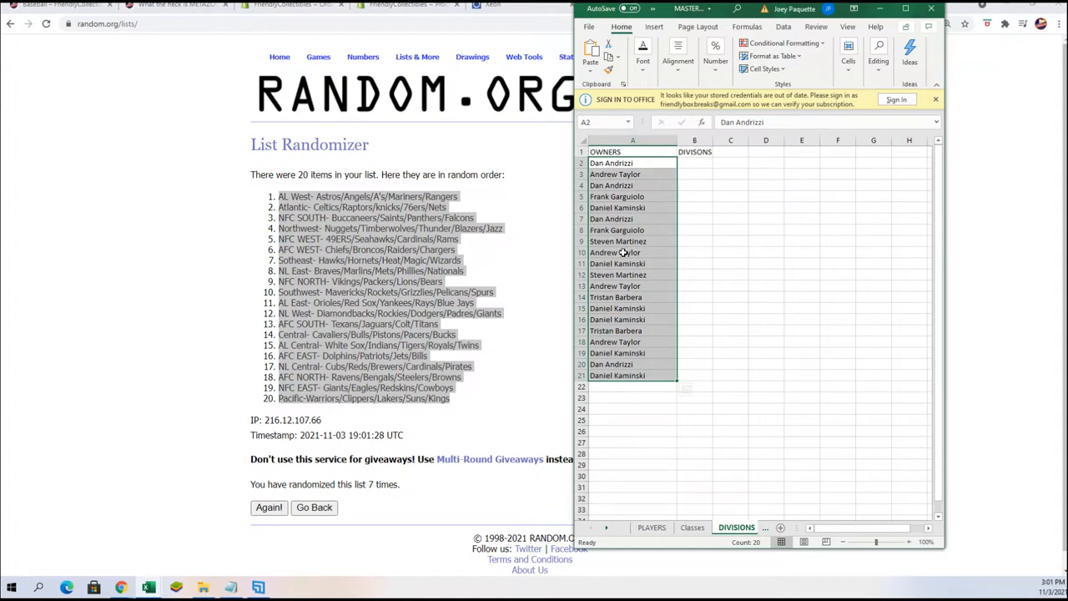
right_click(694, 163)
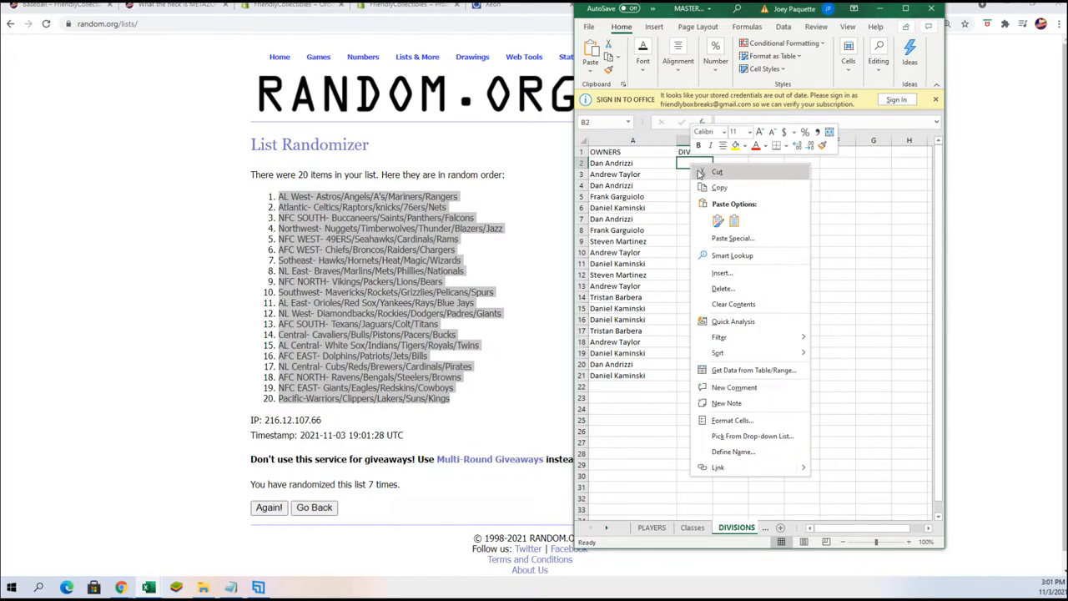
left_click(731, 237)
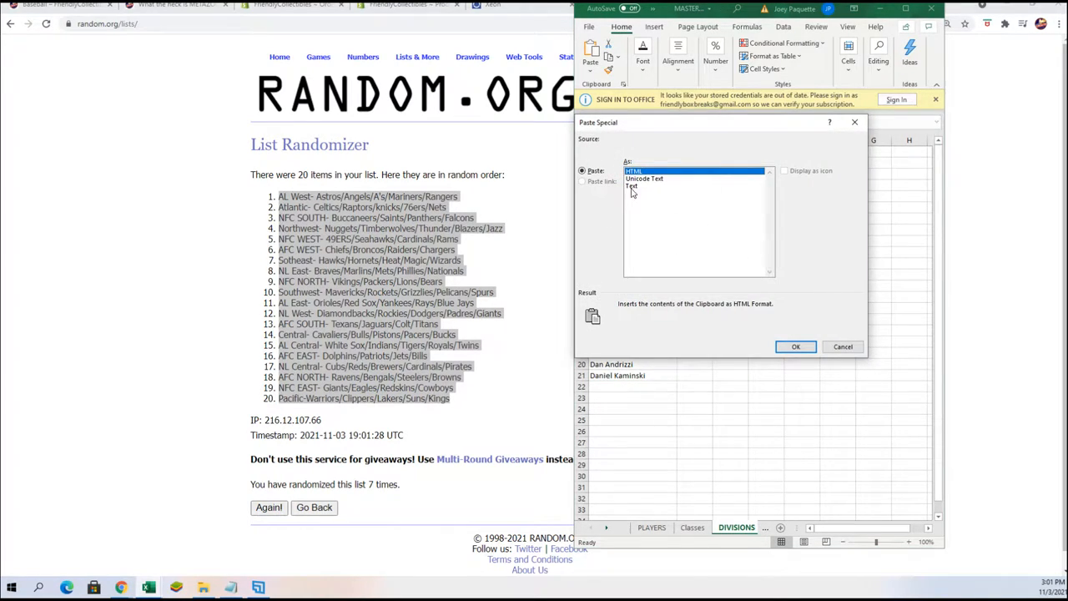
left_click(631, 185)
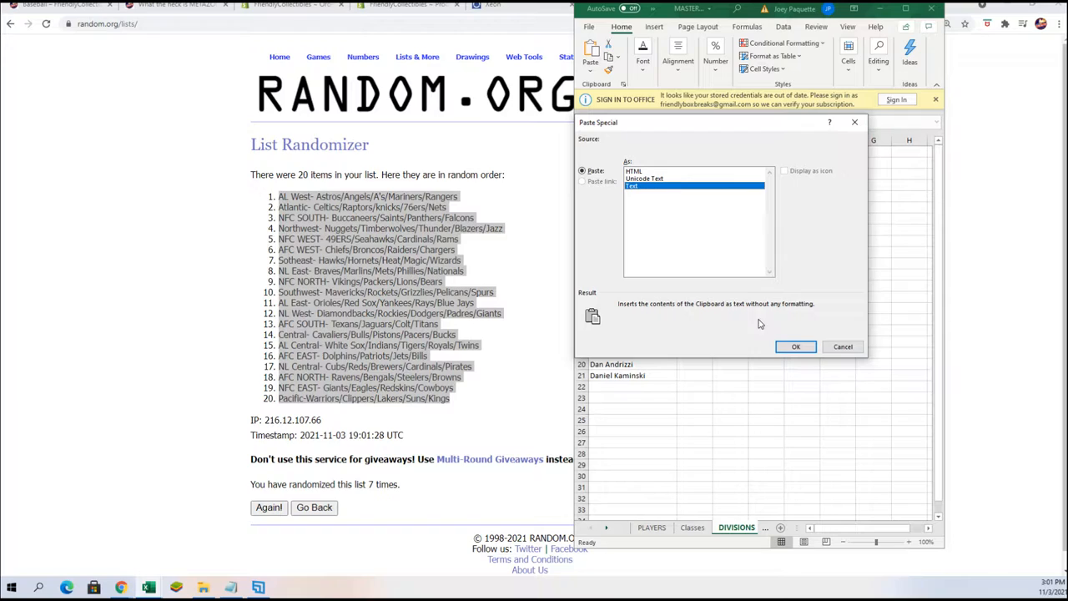
left_click(796, 345)
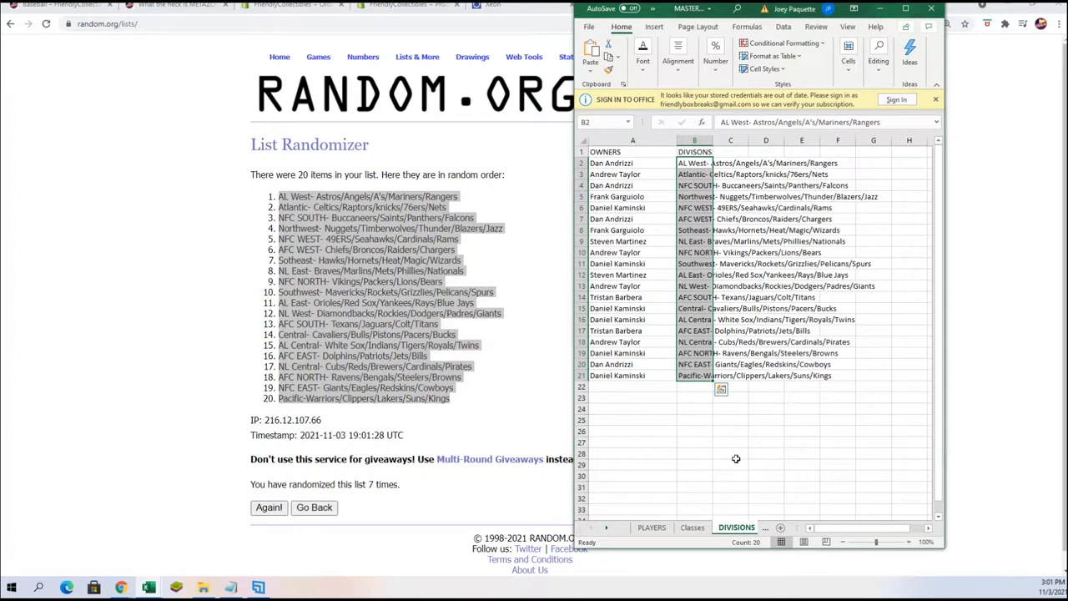
Step: Select the pasted division entries and widen column B to fit the team lists
left_click(694, 150)
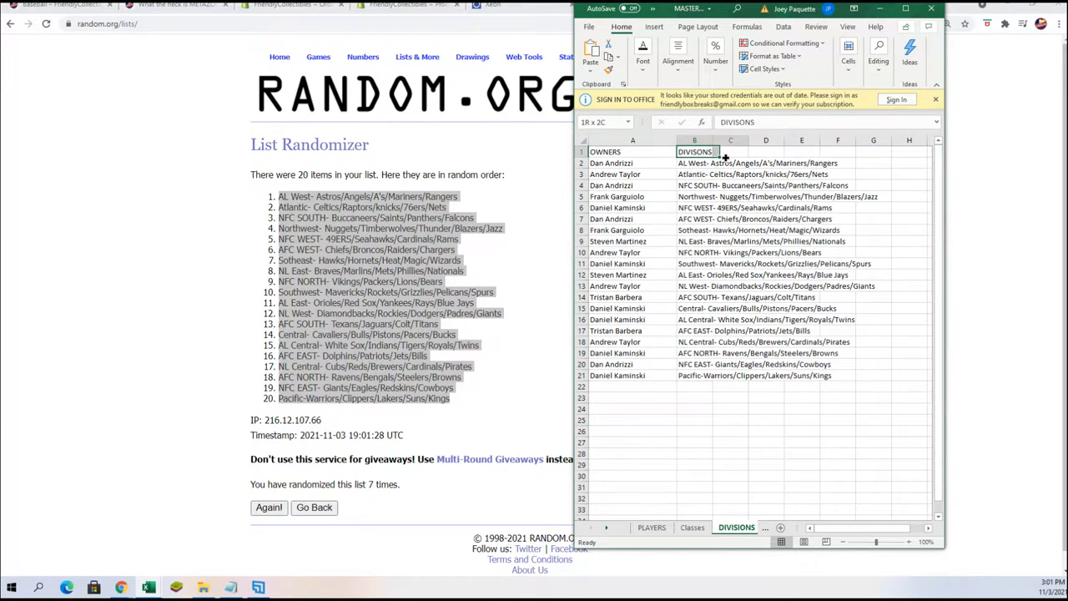
left_click_drag(695, 150, 871, 375)
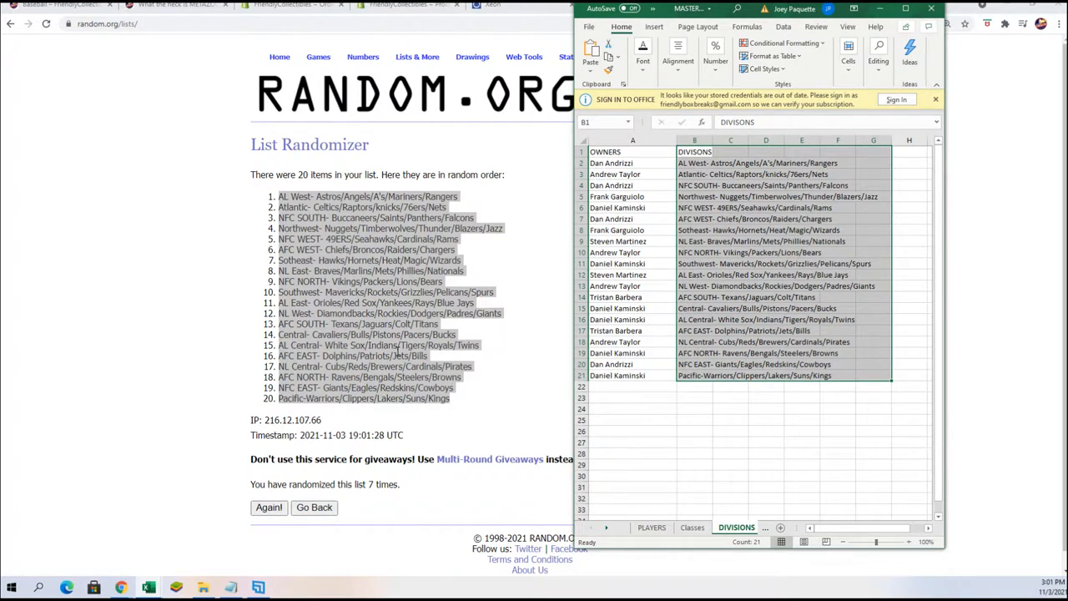
mouse_move(677, 297)
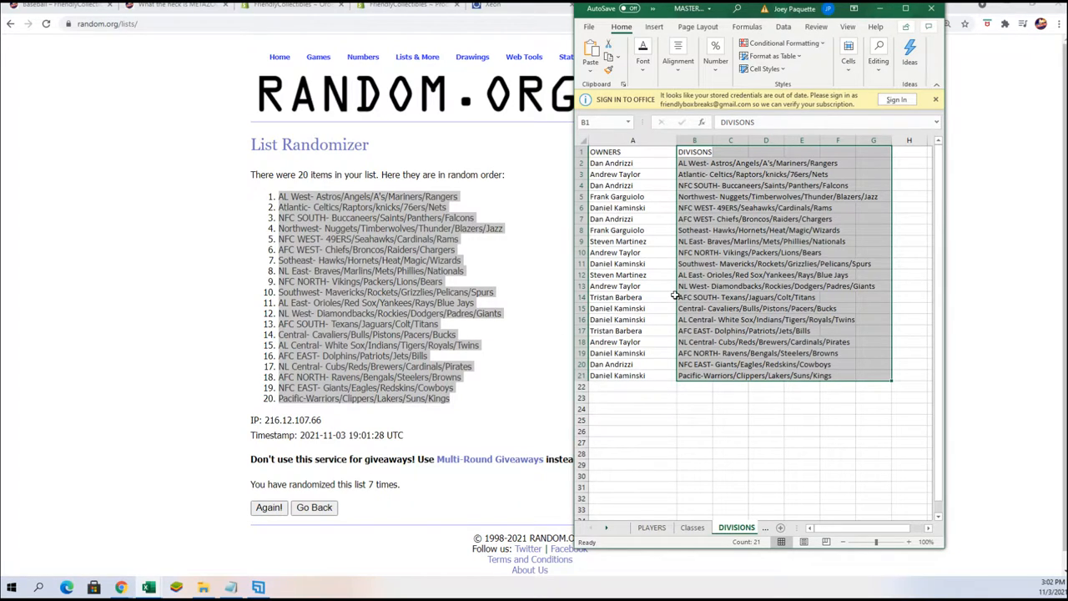
mouse_move(628, 371)
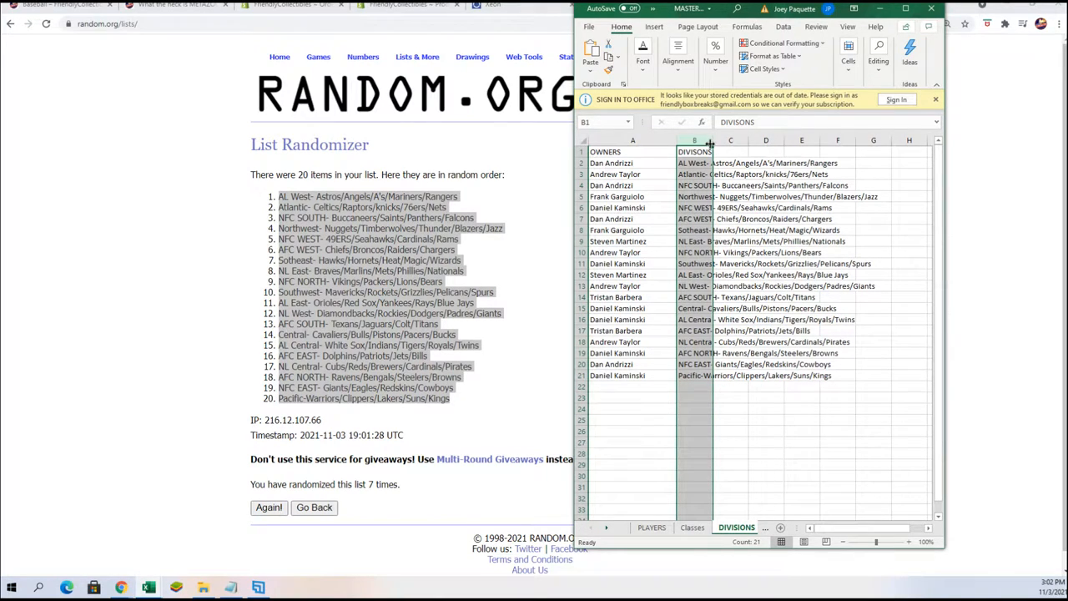
mouse_move(674, 140)
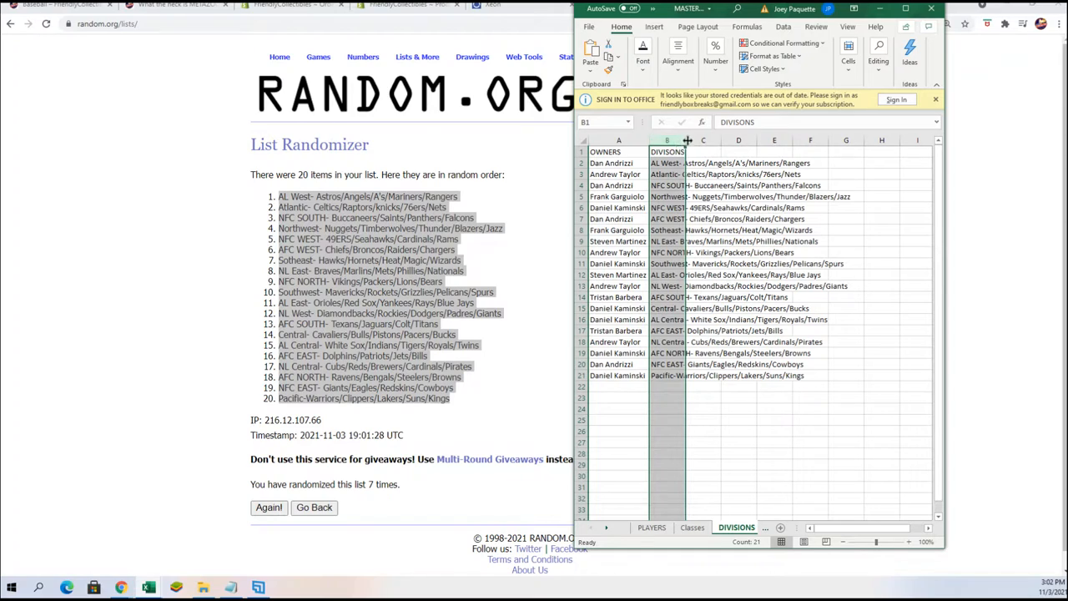
left_click_drag(687, 140, 860, 140)
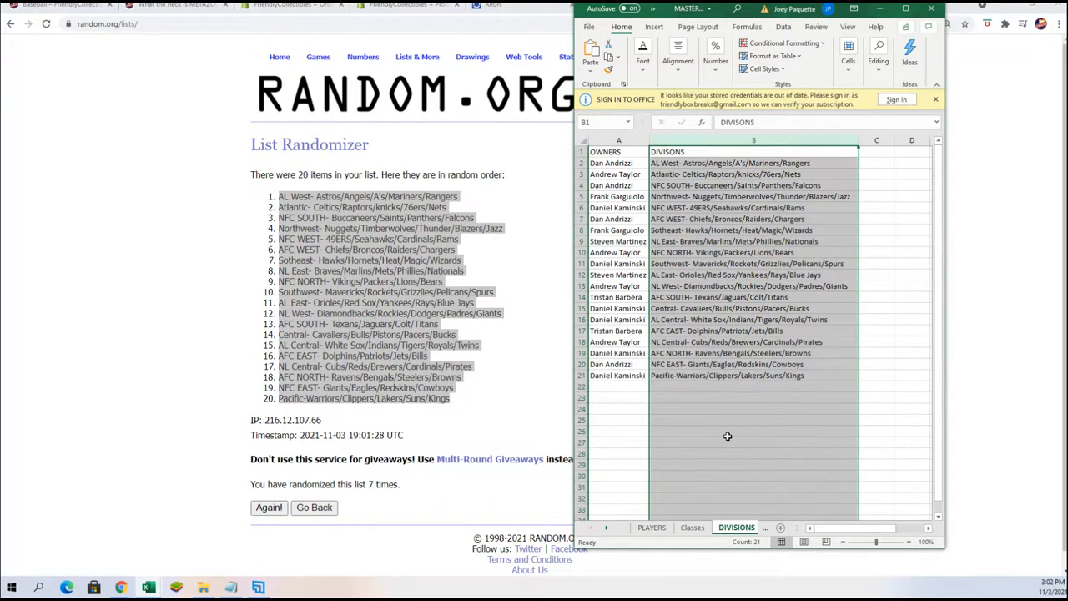
mouse_move(549, 375)
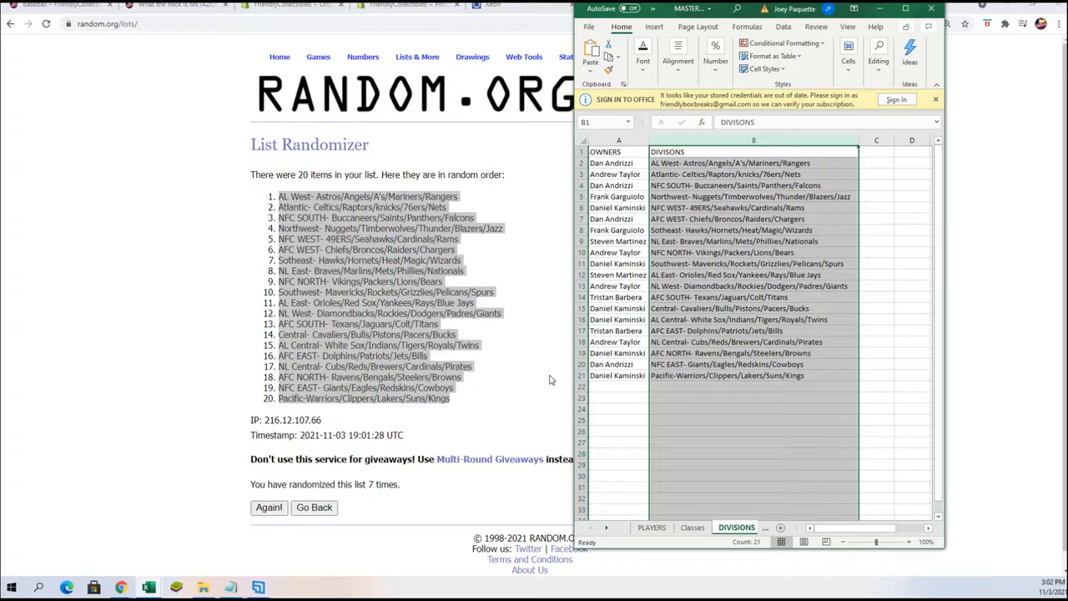
mouse_move(394, 444)
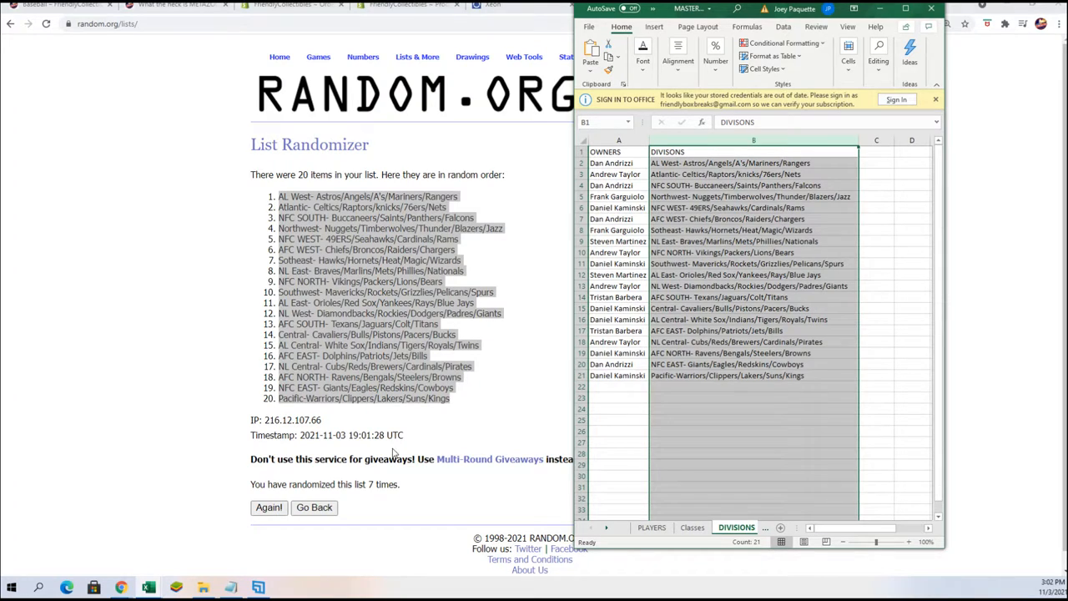